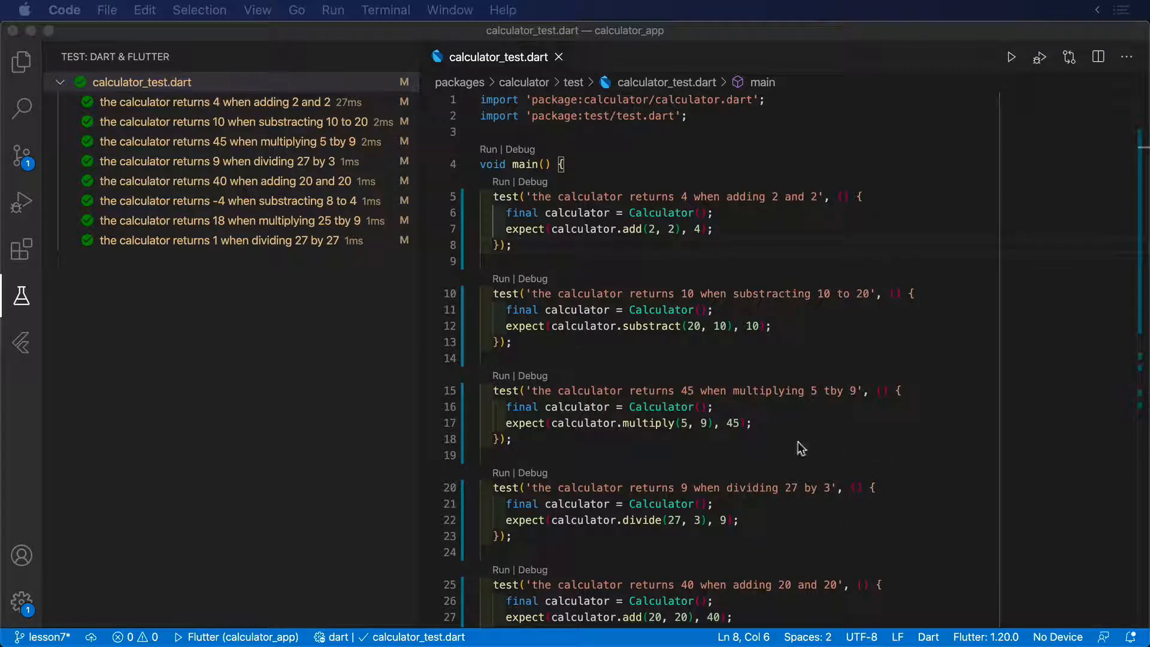
mouse_move(833, 425)
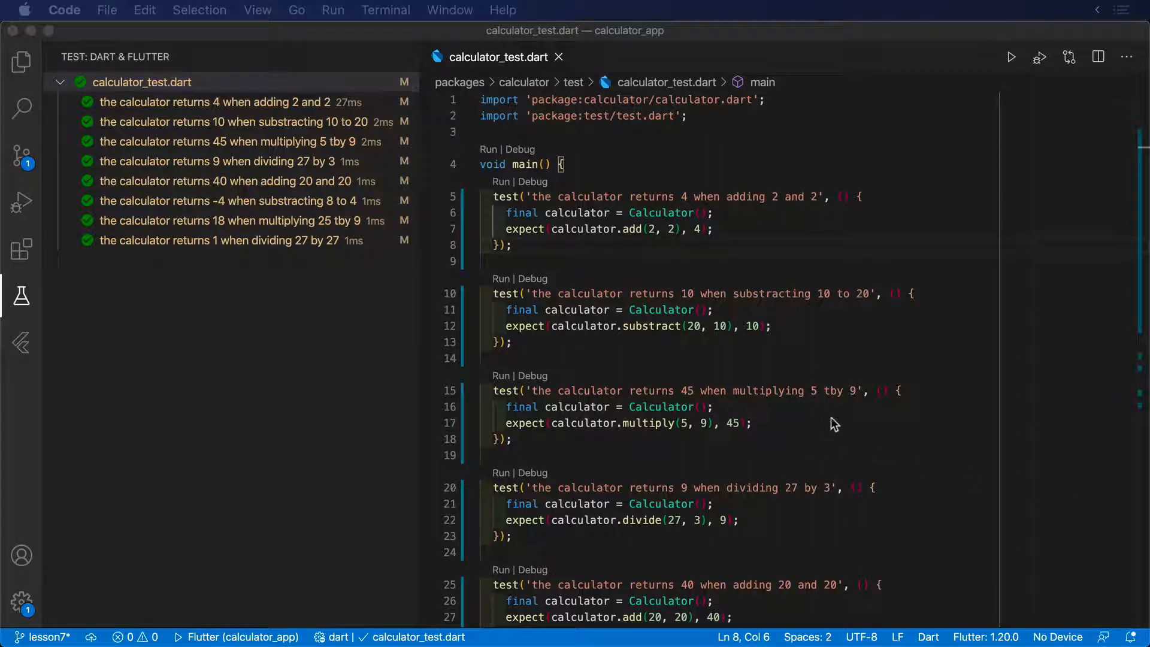
Step: Remove the 'adding 20 and 20' addition test from main in calculator_test.dart
scroll("down", 3)
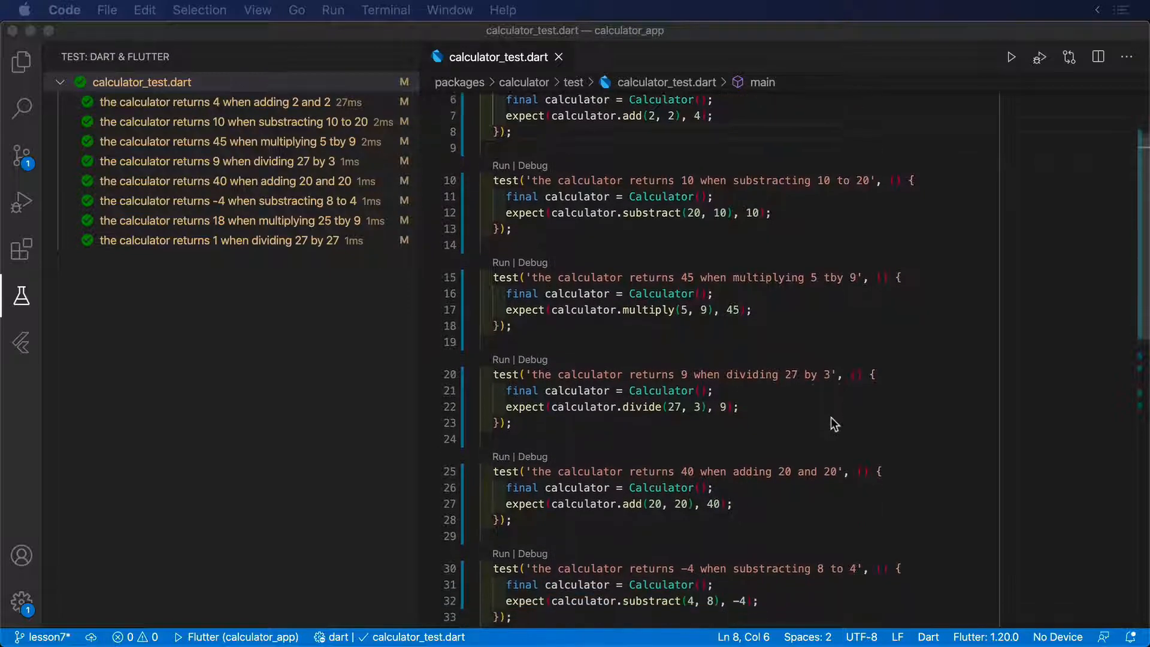
scroll("down", 3)
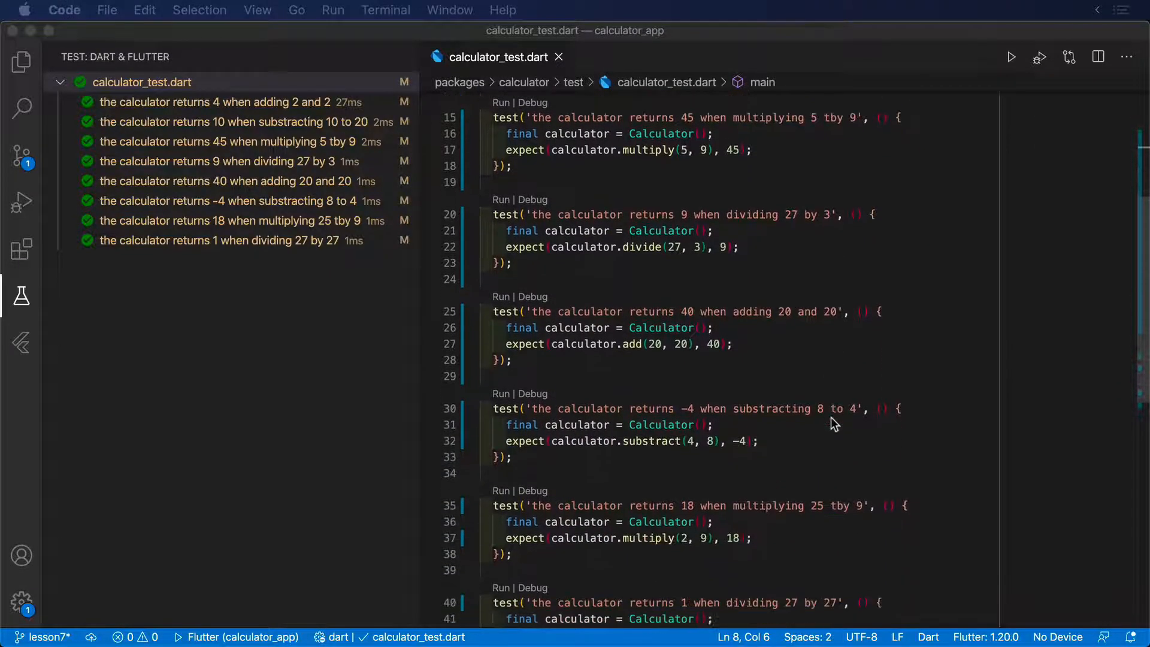
scroll("down", 3)
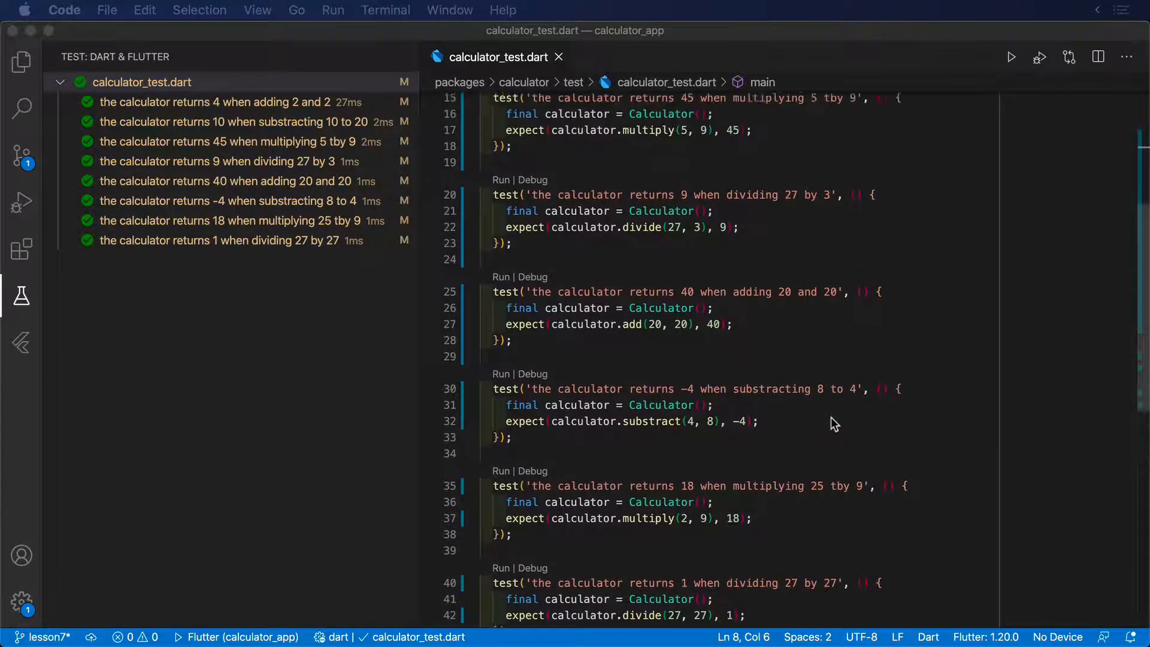
scroll("up", 3)
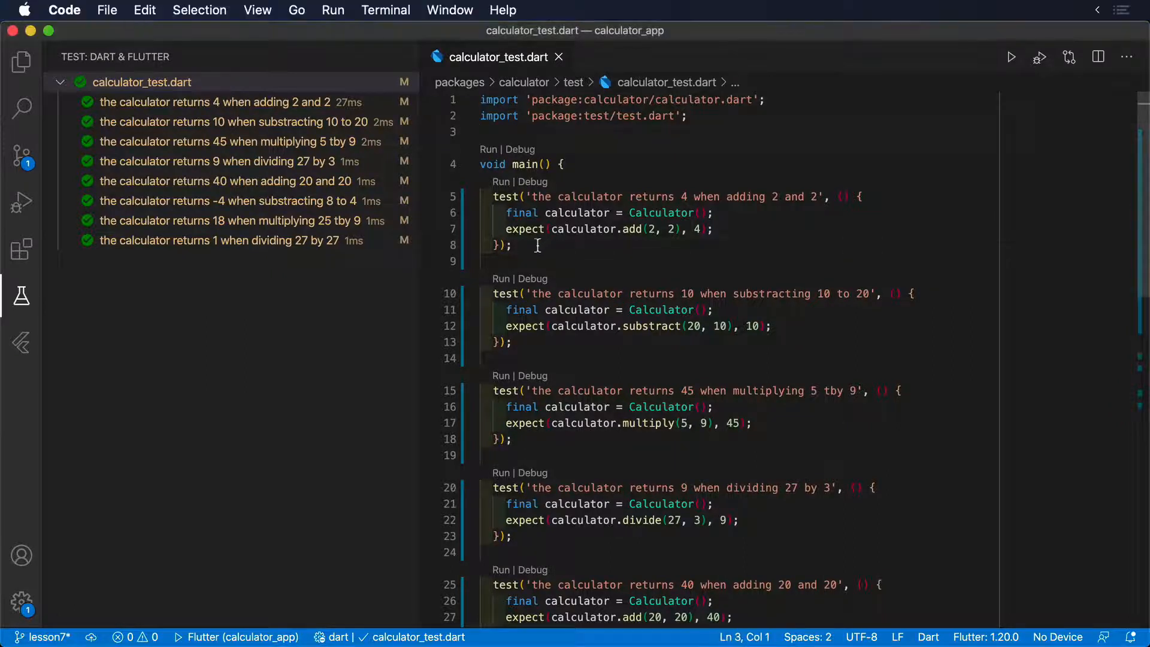
left_click_drag(493, 197, 511, 226)
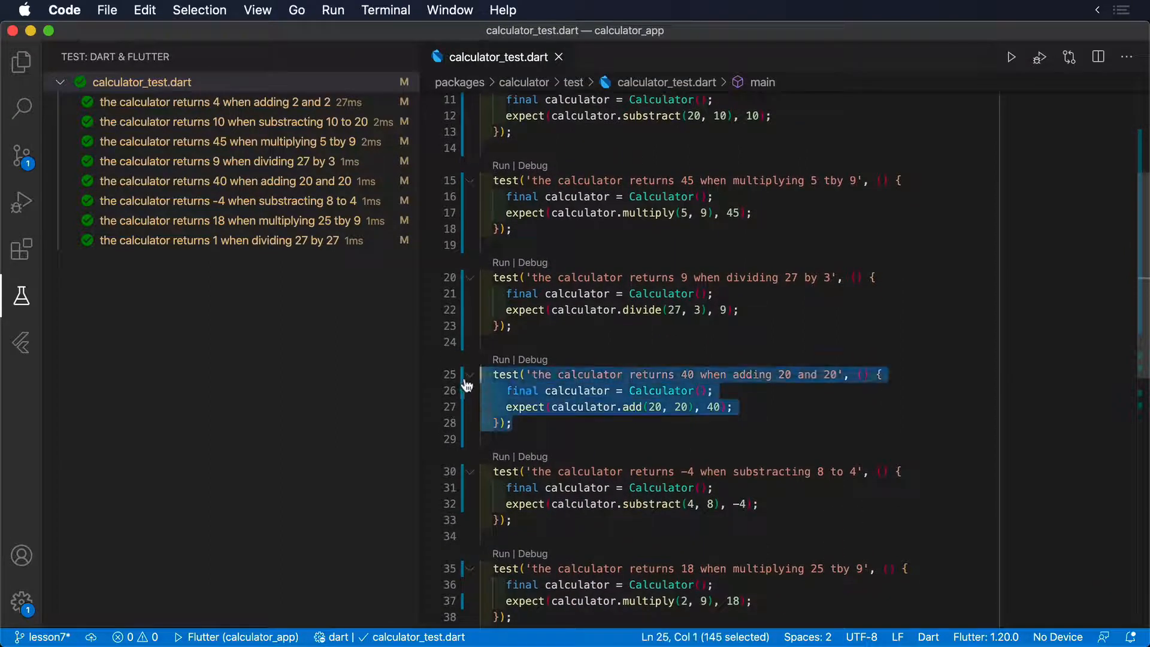
key("Delete")
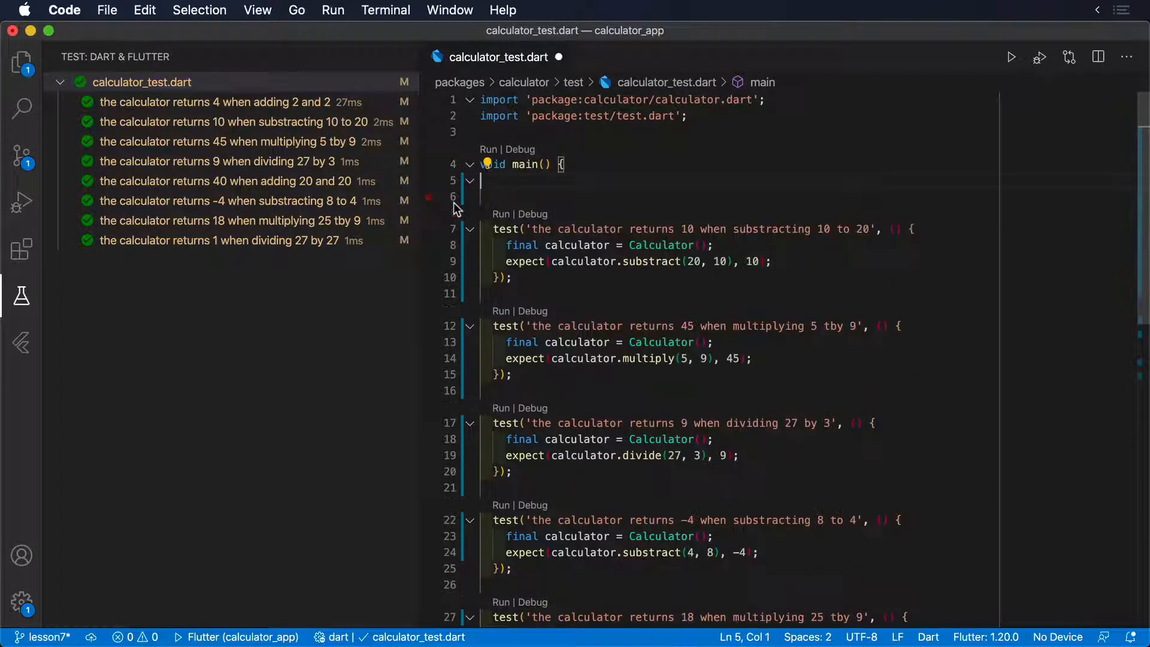
Step: Start typing a group block ('gro') to wrap the tests into named groups
type("group('add', () {")
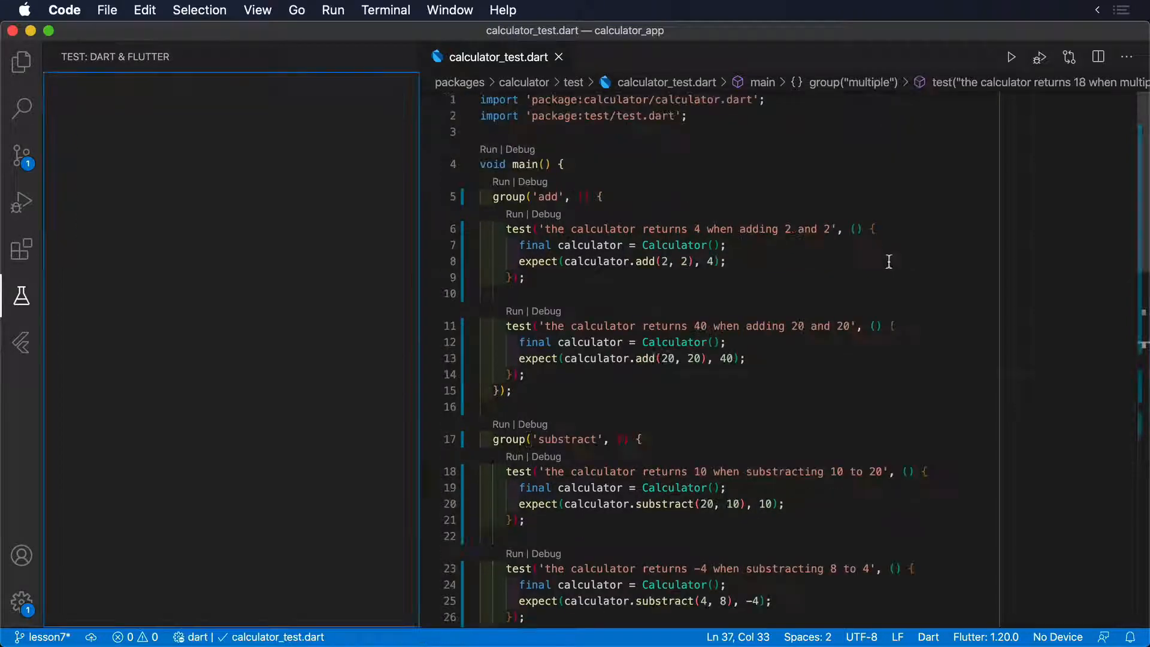
mouse_move(476, 151)
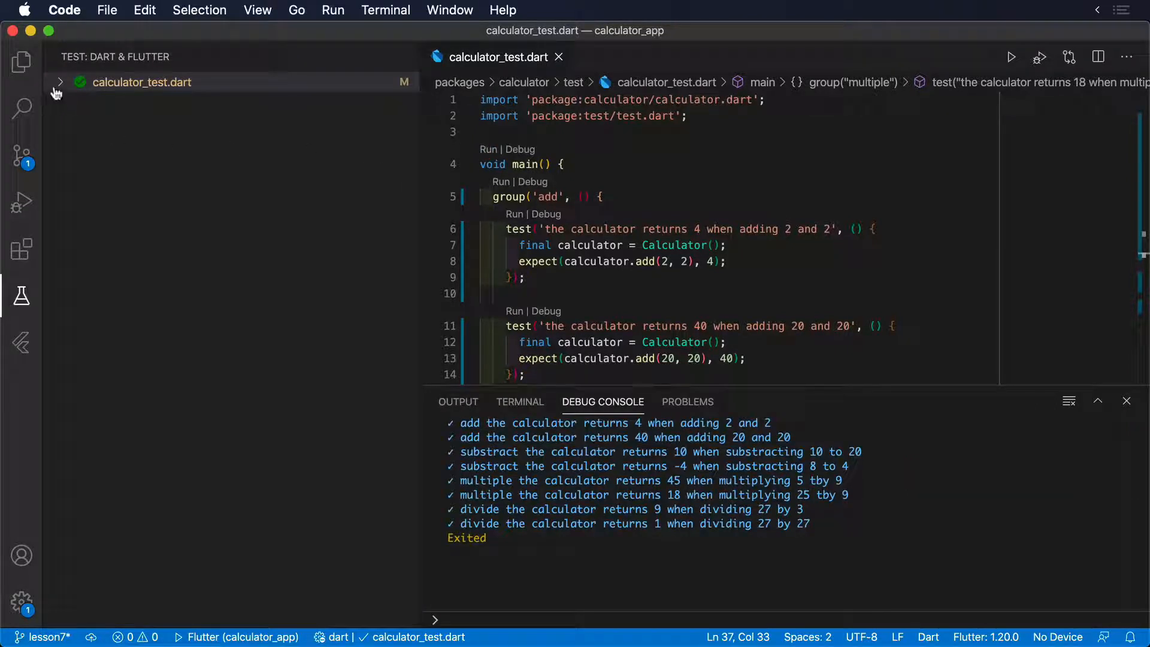
Step: Expand calculator_test.dart in Test Explorer to see grouped results, then click the Debug Console
left_click(59, 82)
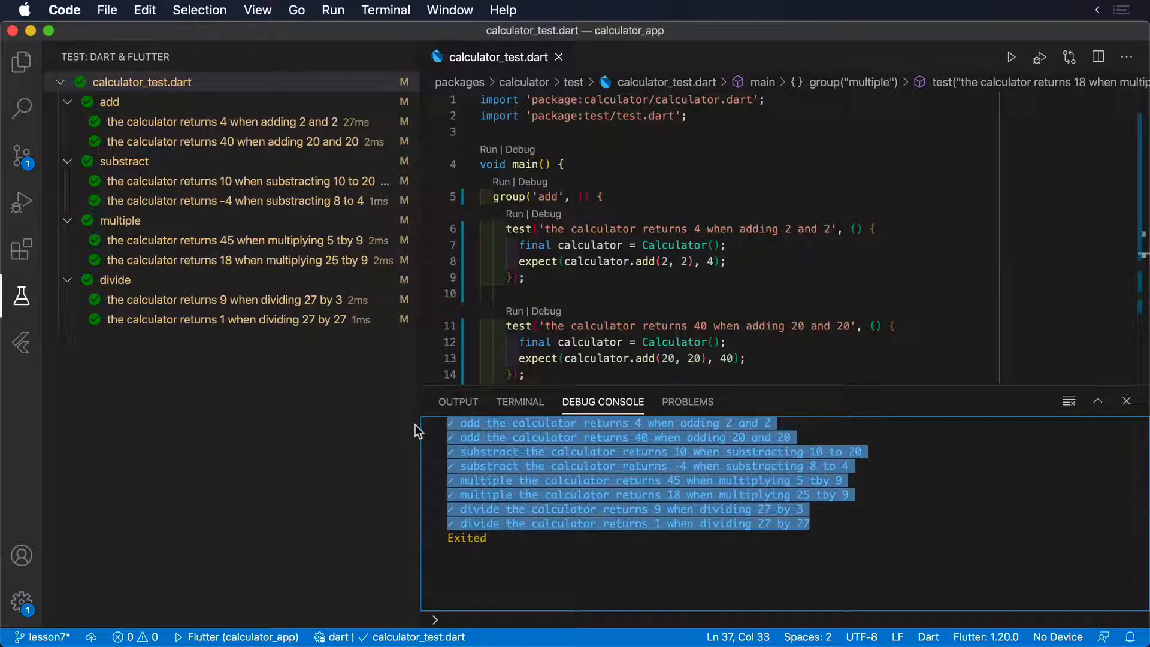
left_click(862, 524)
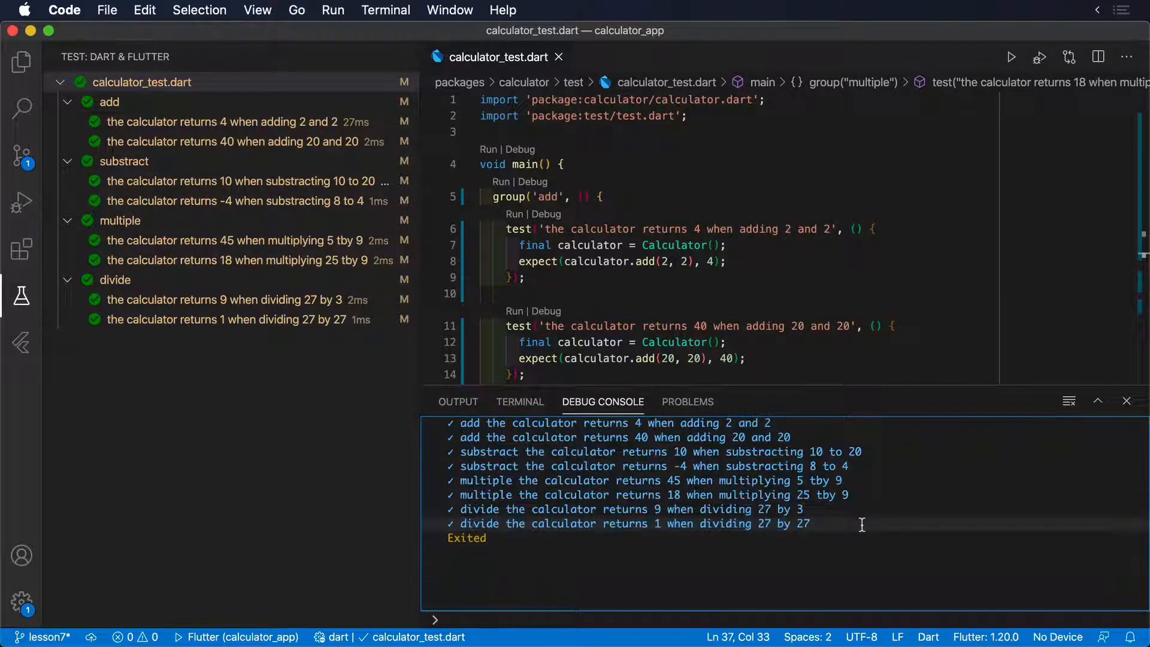